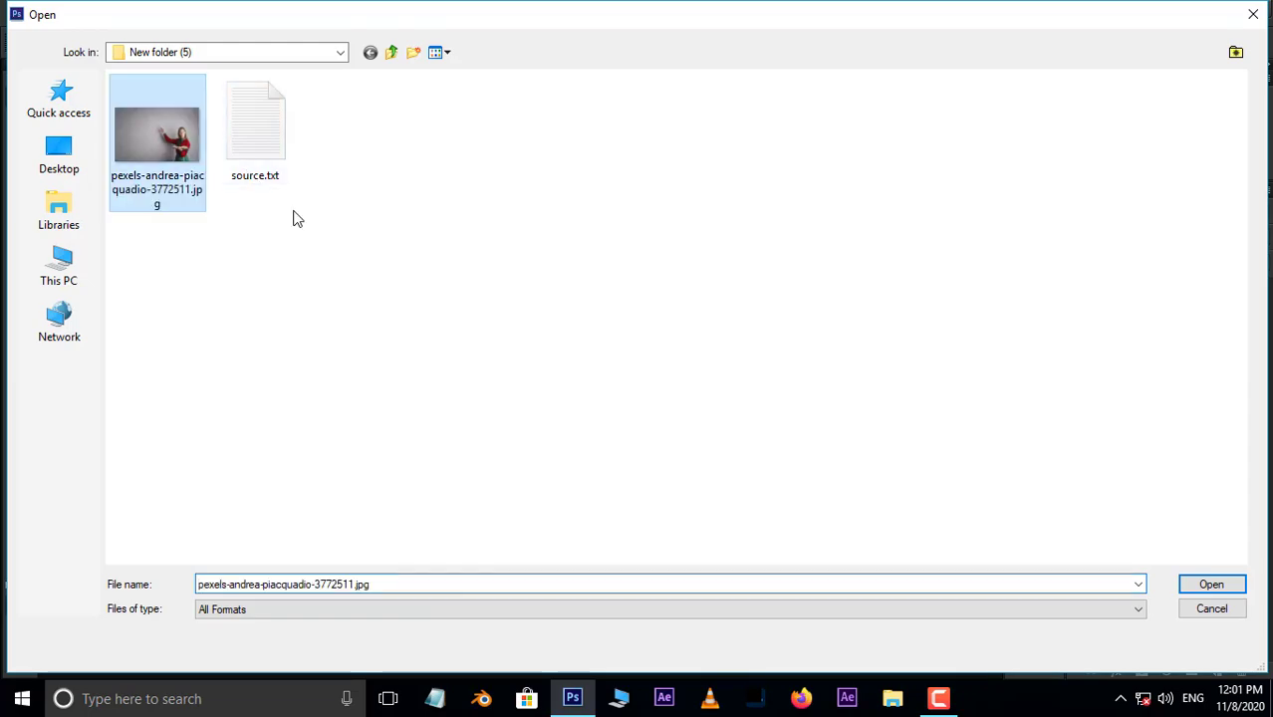
Load the portrait JPG of the woman pointing at the beige wall
{"action": "left_click", "coordinate": [1211, 584]}
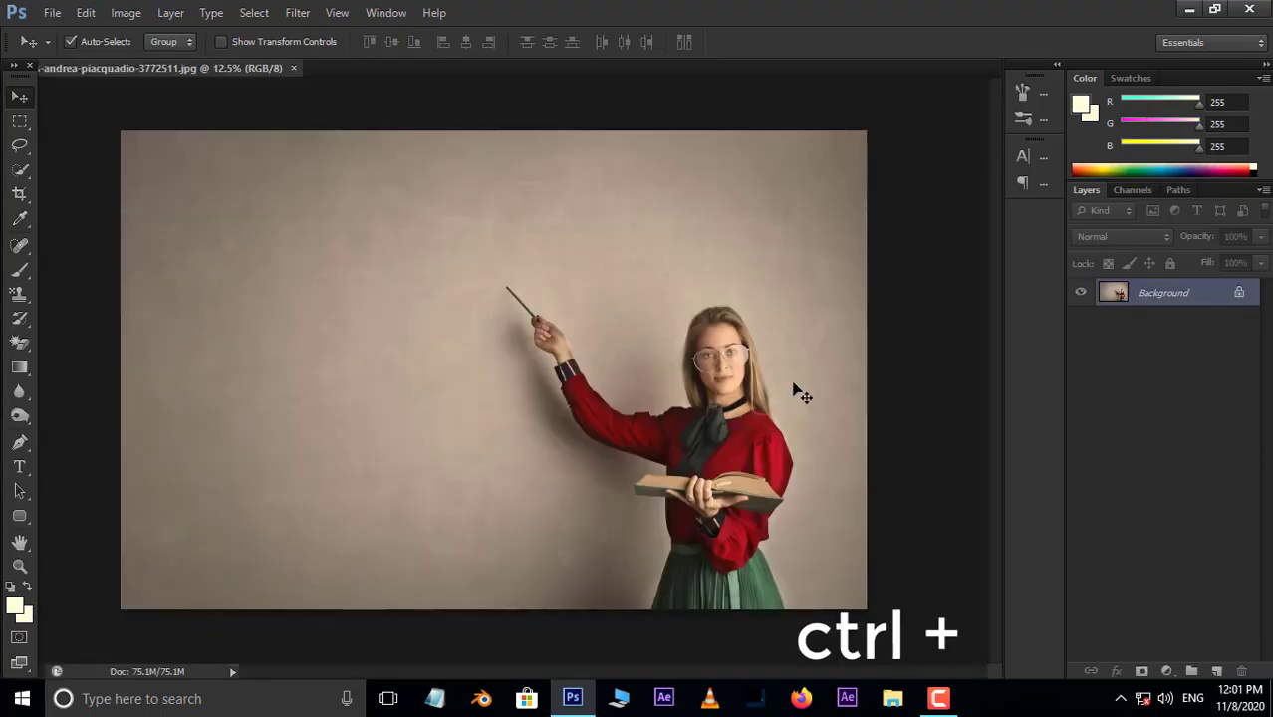
Select the woman, her pointer and book with the Quick Selection Tool after zooming in
{"action": "key", "text": "ctrl+plus"}
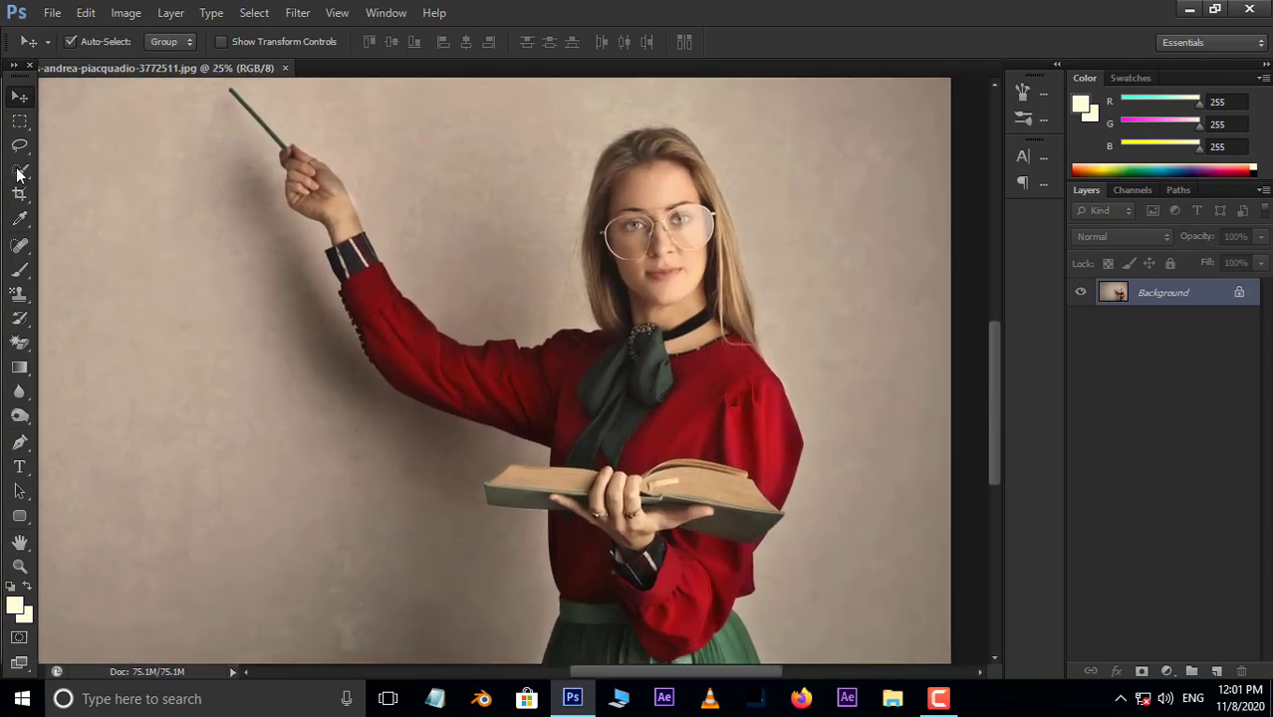
{"action": "left_click", "coordinate": [20, 175]}
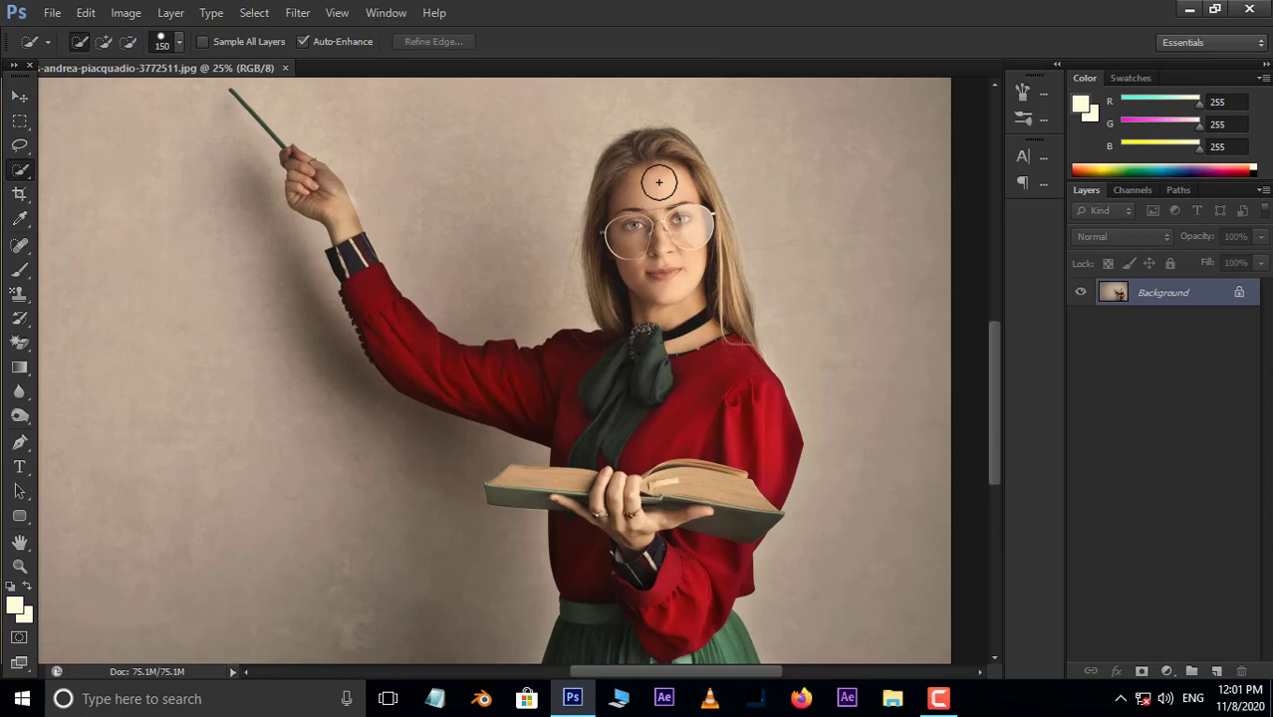
{"action": "left_click", "coordinate": [658, 183]}
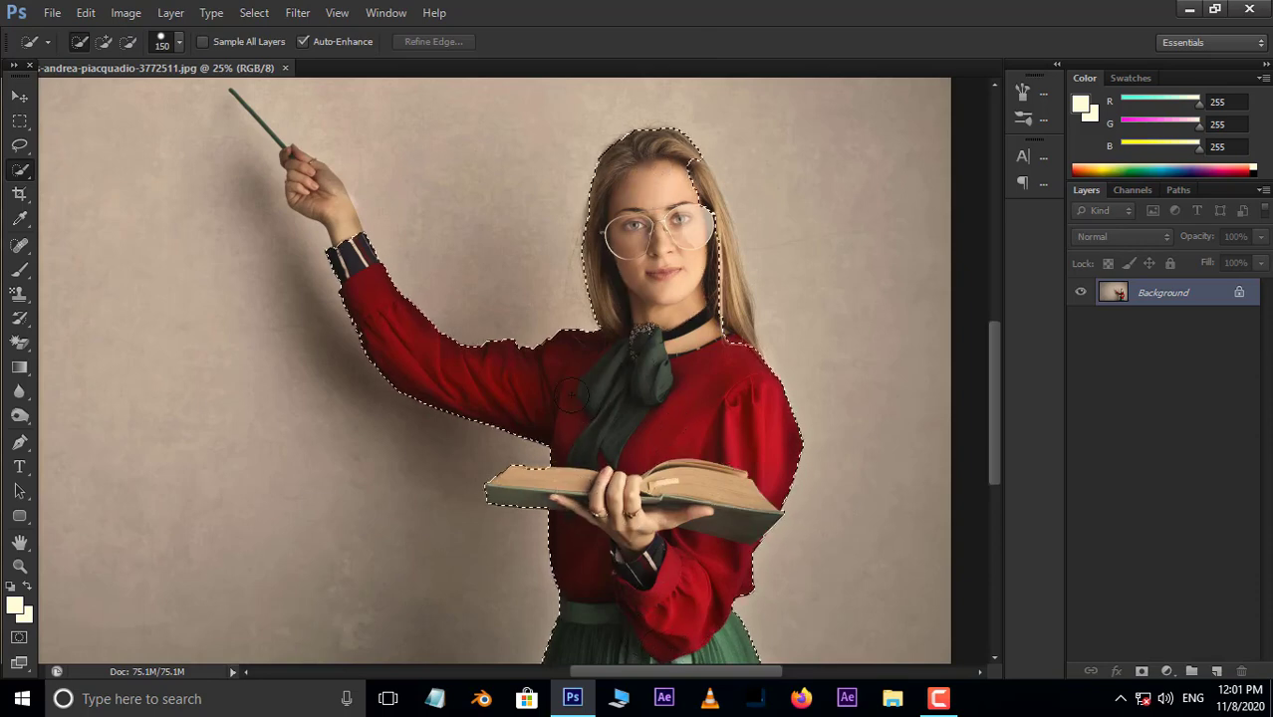
{"action": "left_click", "coordinate": [316, 195]}
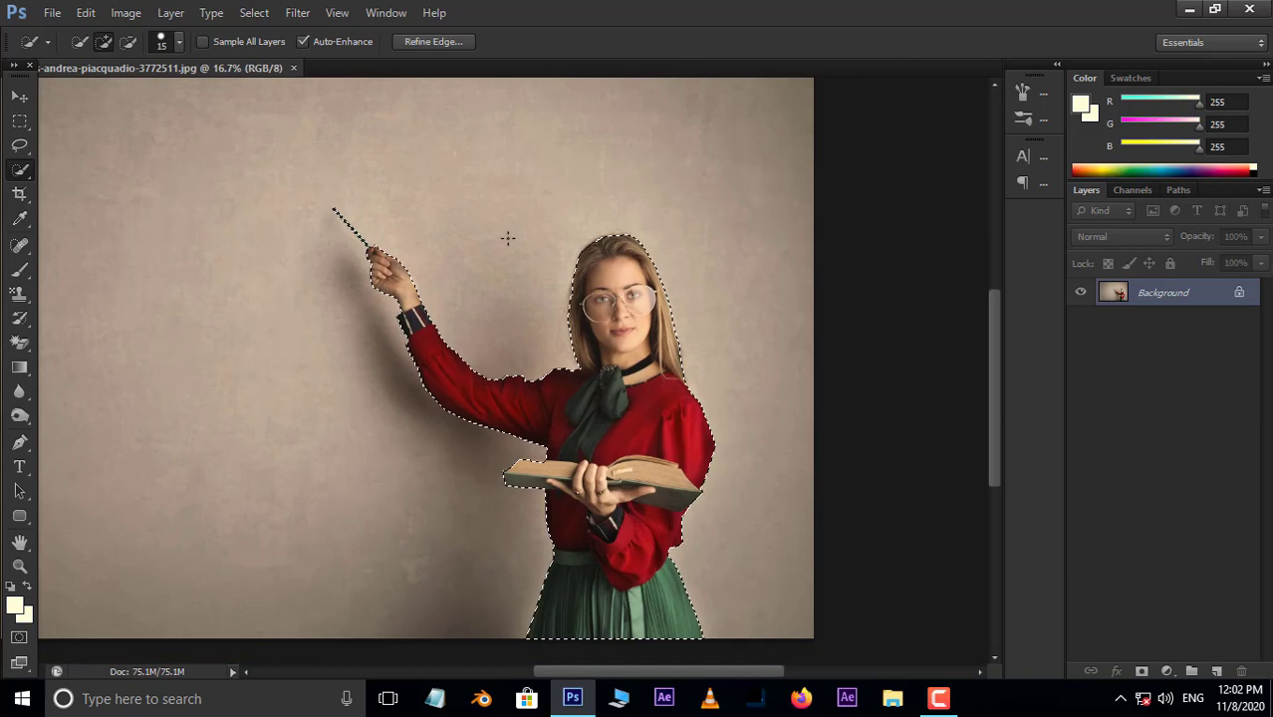
Refine the selection along her hair with Smart Radius and output it as a selection
{"action": "left_click", "coordinate": [432, 40]}
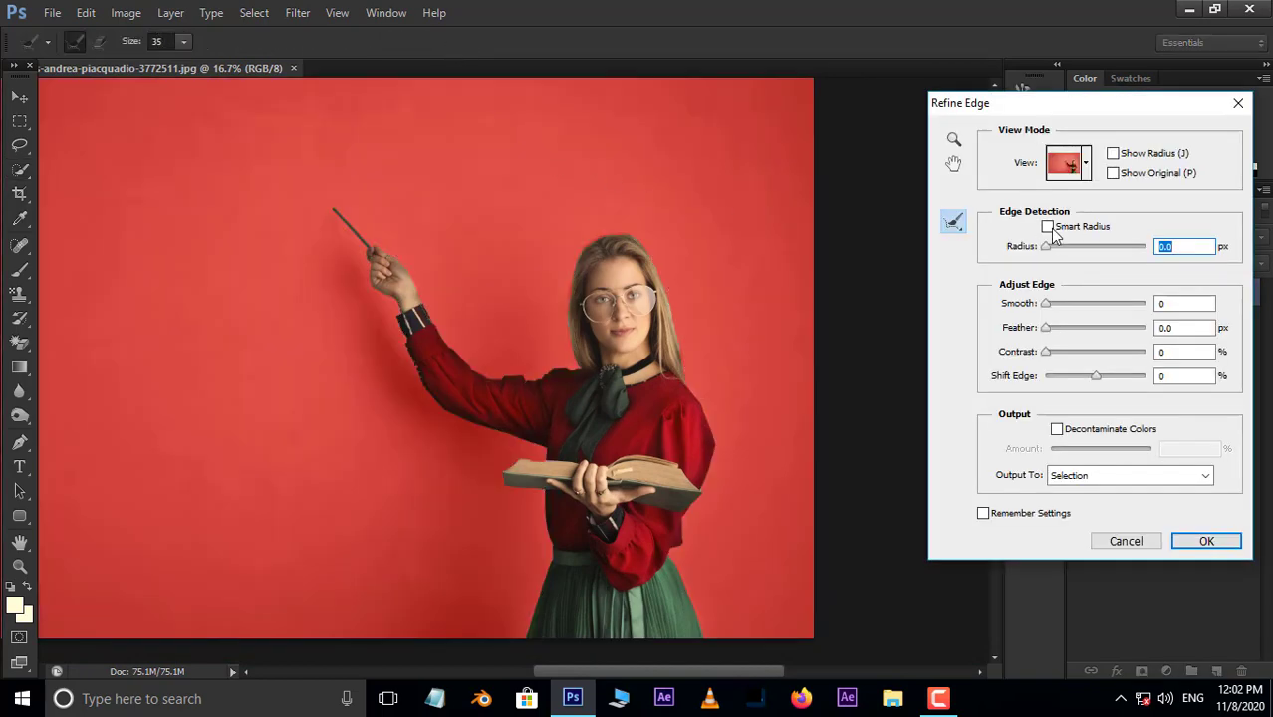
{"action": "left_click", "coordinate": [1048, 227]}
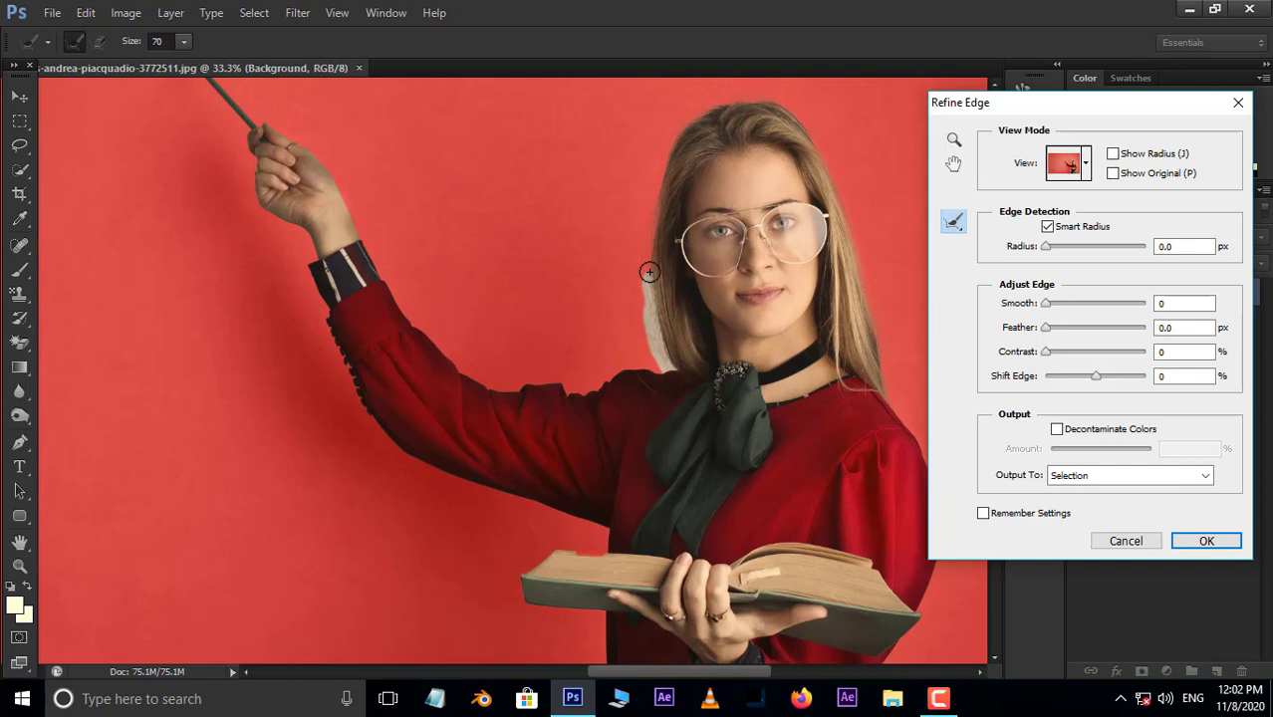
{"action": "left_click_drag", "start_coordinate": [647, 271], "coordinate": [492, 385]}
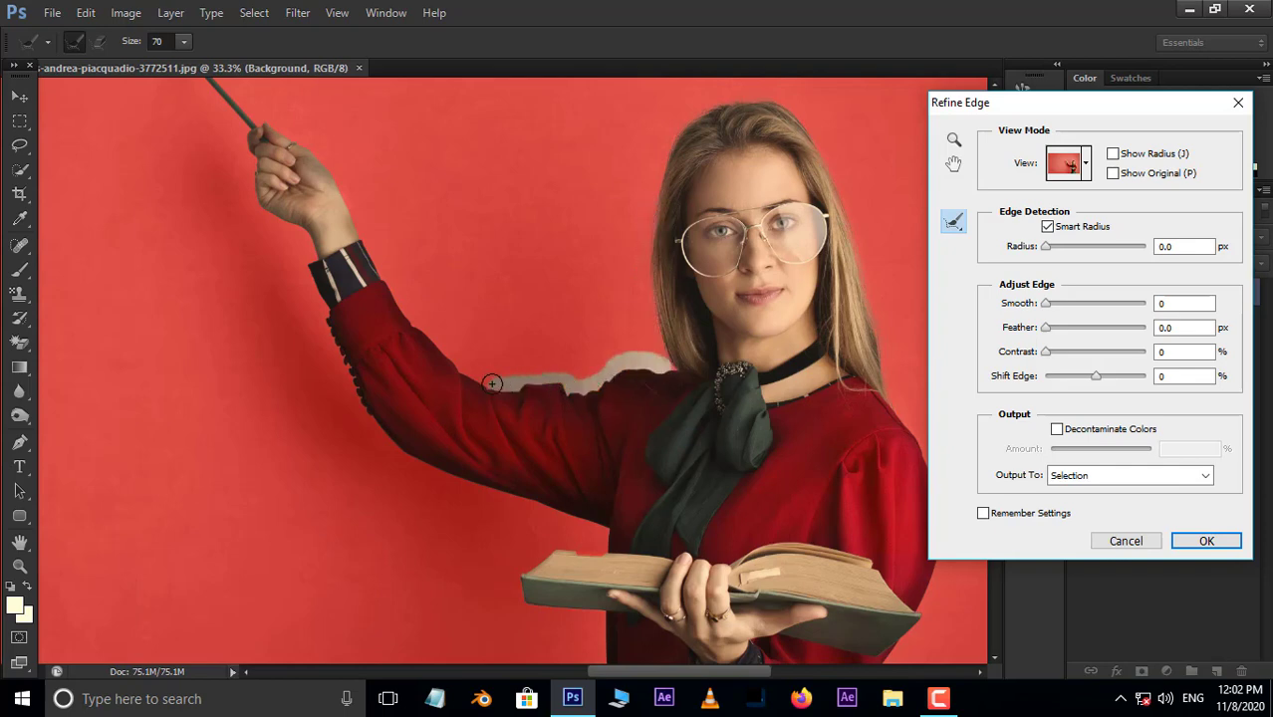
{"action": "left_click_drag", "start_coordinate": [492, 382], "coordinate": [344, 382]}
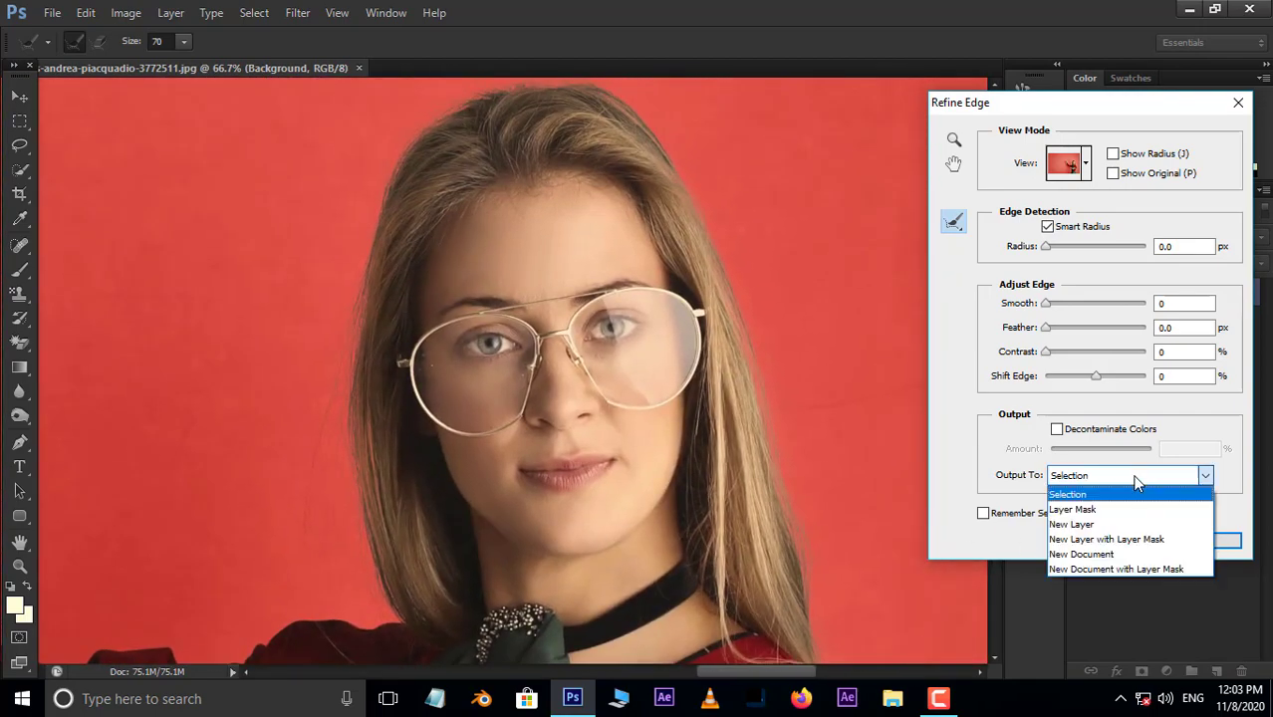
{"action": "left_click", "coordinate": [1068, 494]}
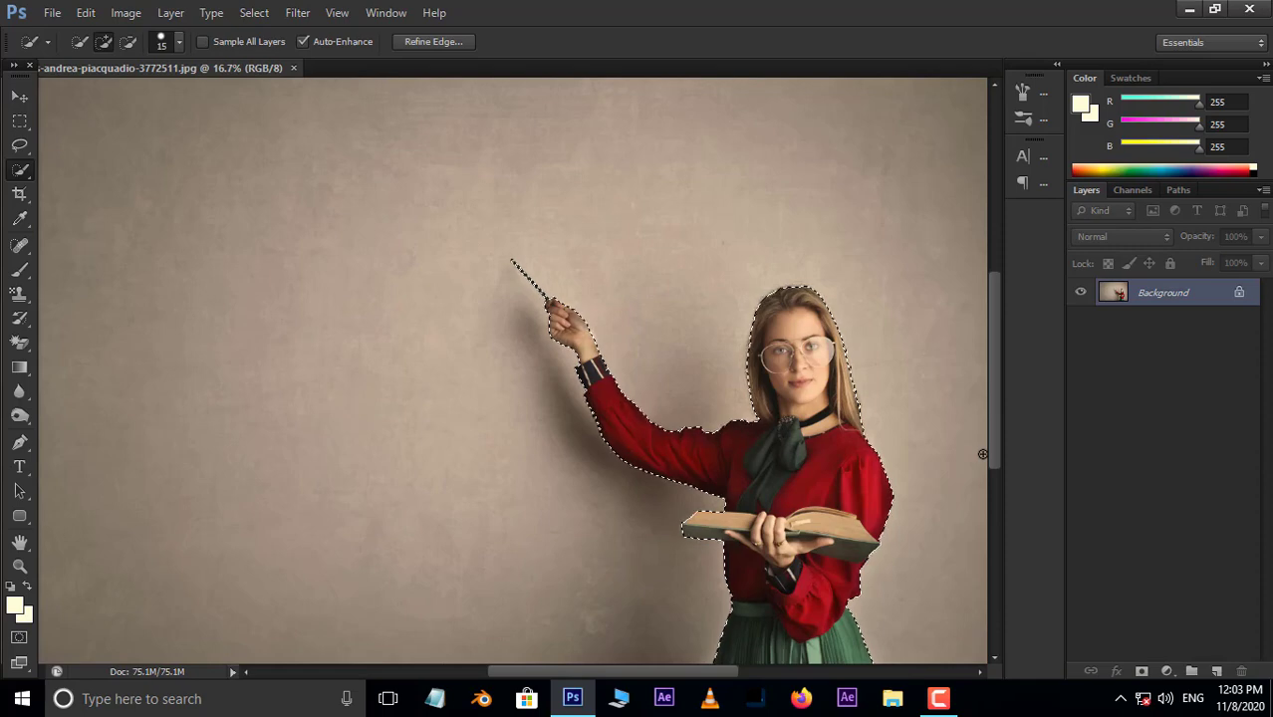
Add a light blue Solid Color fill layer masked to the woman's silhouette
{"action": "left_click", "coordinate": [1168, 672]}
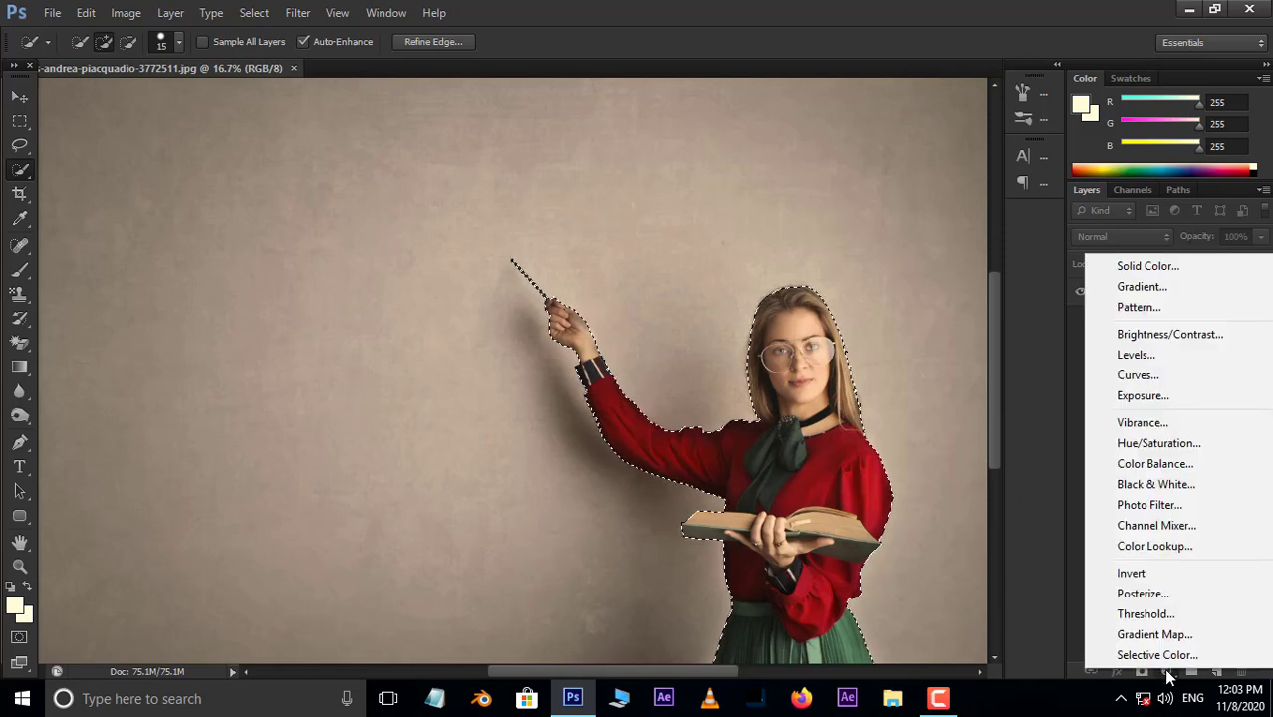
{"action": "left_click", "coordinate": [1147, 265]}
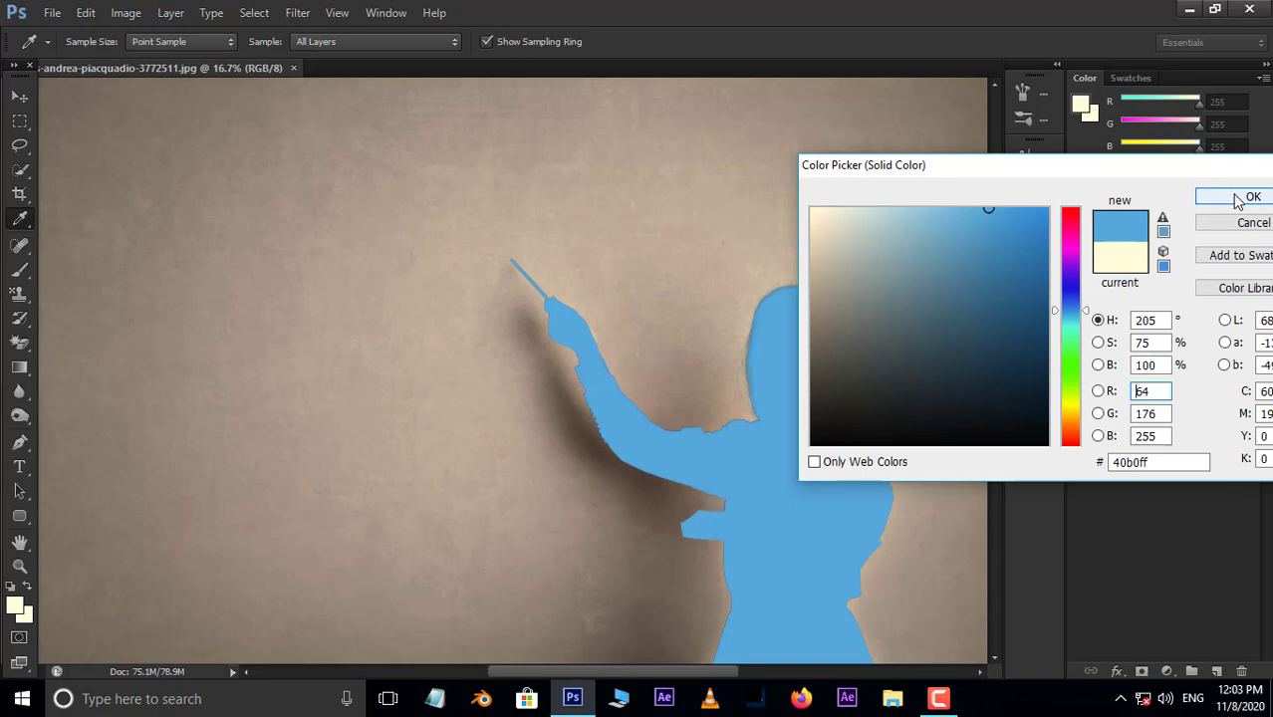
{"action": "left_click", "coordinate": [1253, 197]}
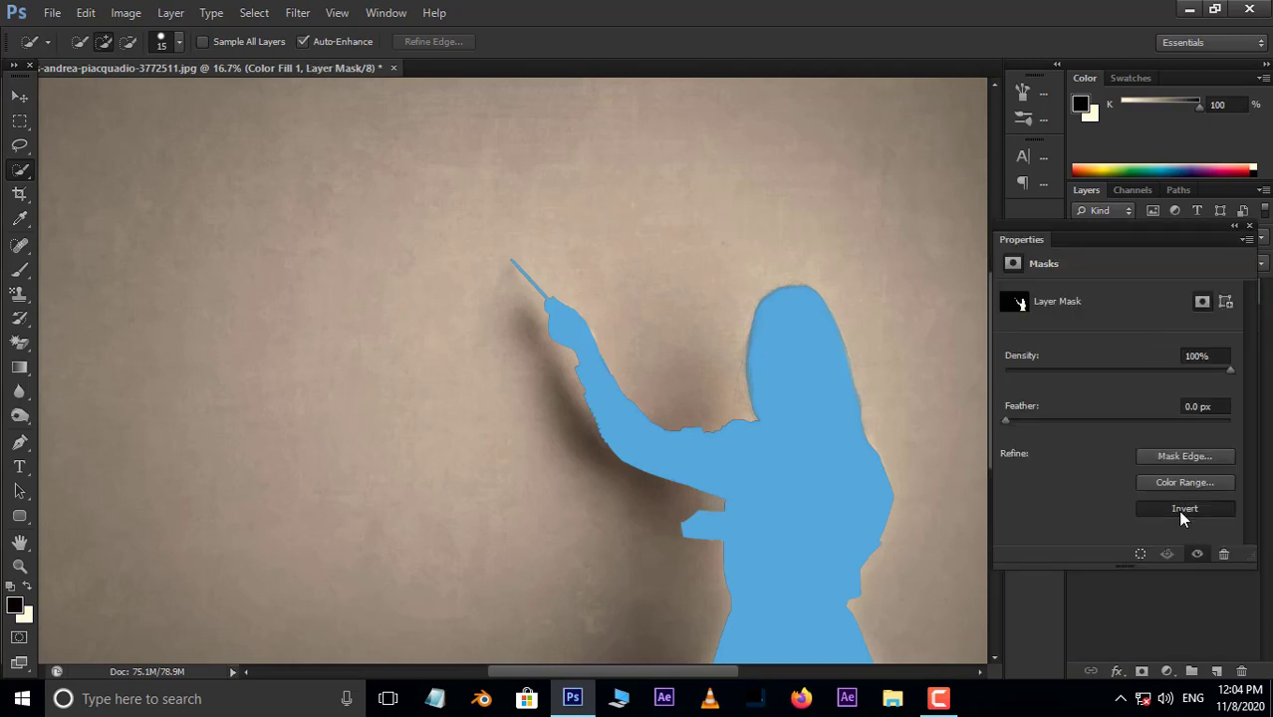
Invert the fill layer's mask so blue covers the wall and the woman shows through
{"action": "left_click", "coordinate": [1184, 508]}
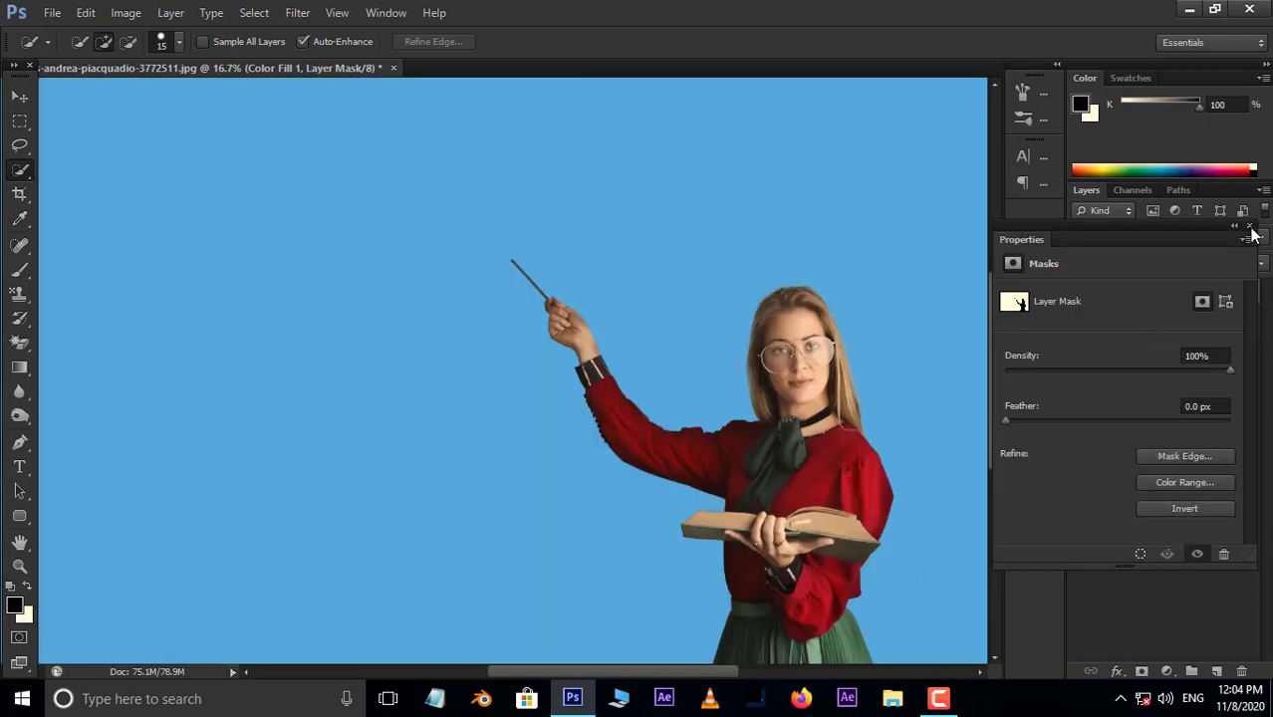
{"action": "left_click", "coordinate": [1249, 227]}
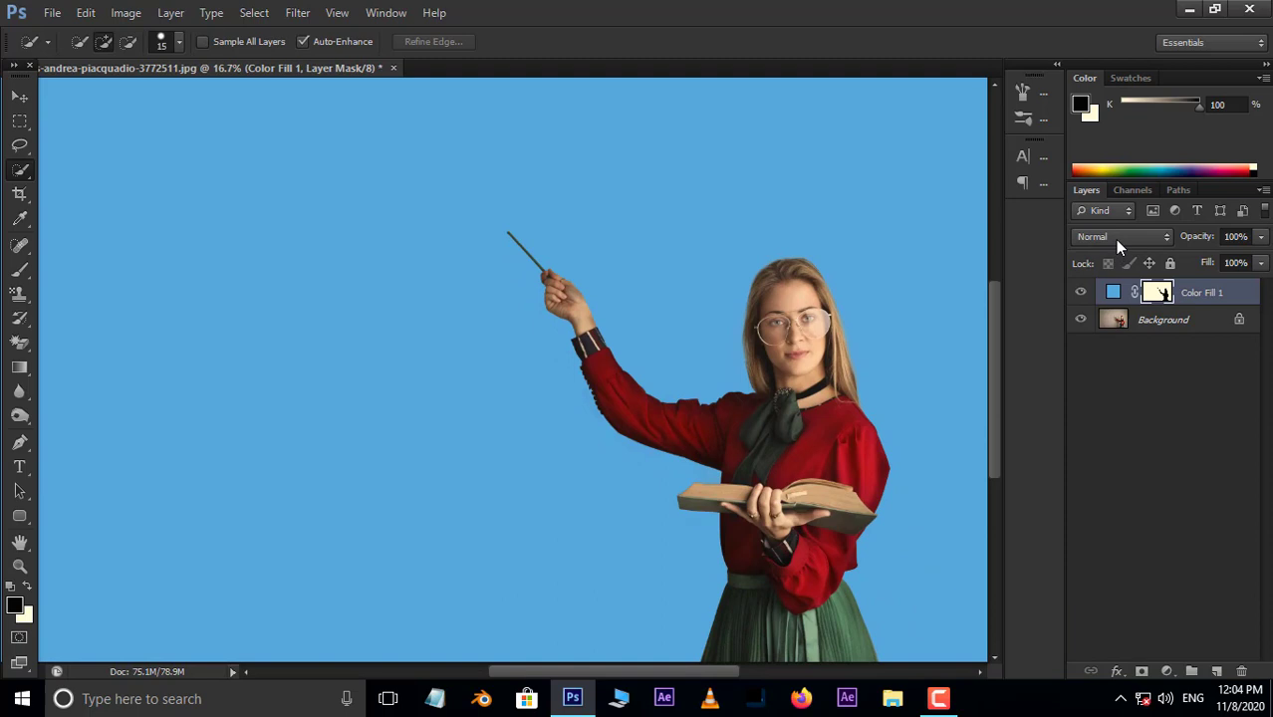
Set Color Fill 1 to Multiply so the wall reads blue with texture and shadow kept
{"action": "left_click", "coordinate": [1120, 235]}
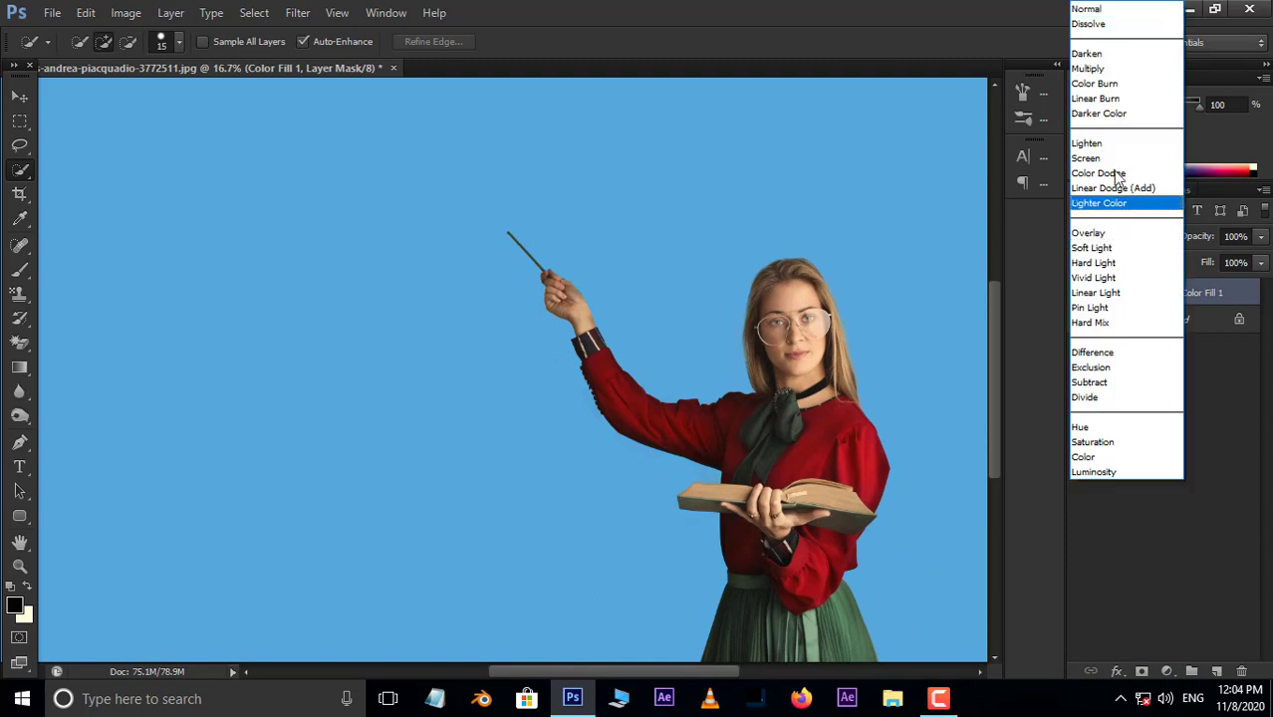
{"action": "left_click", "coordinate": [1088, 67]}
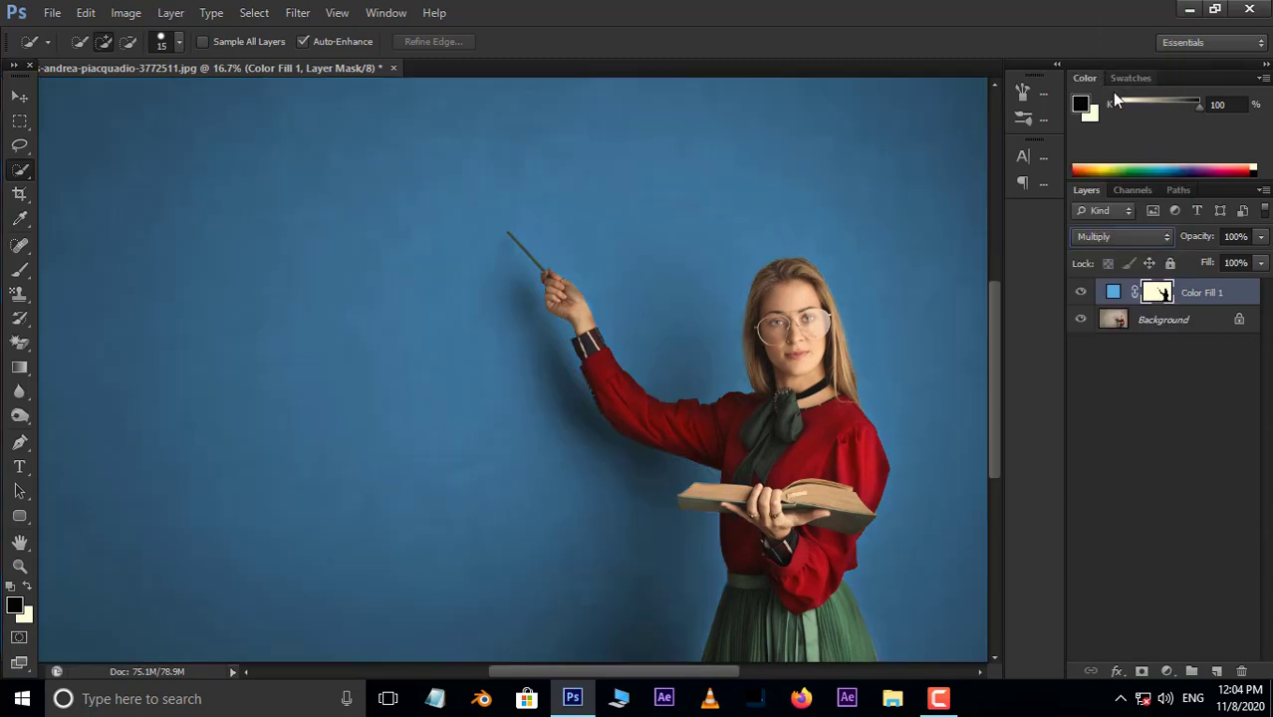